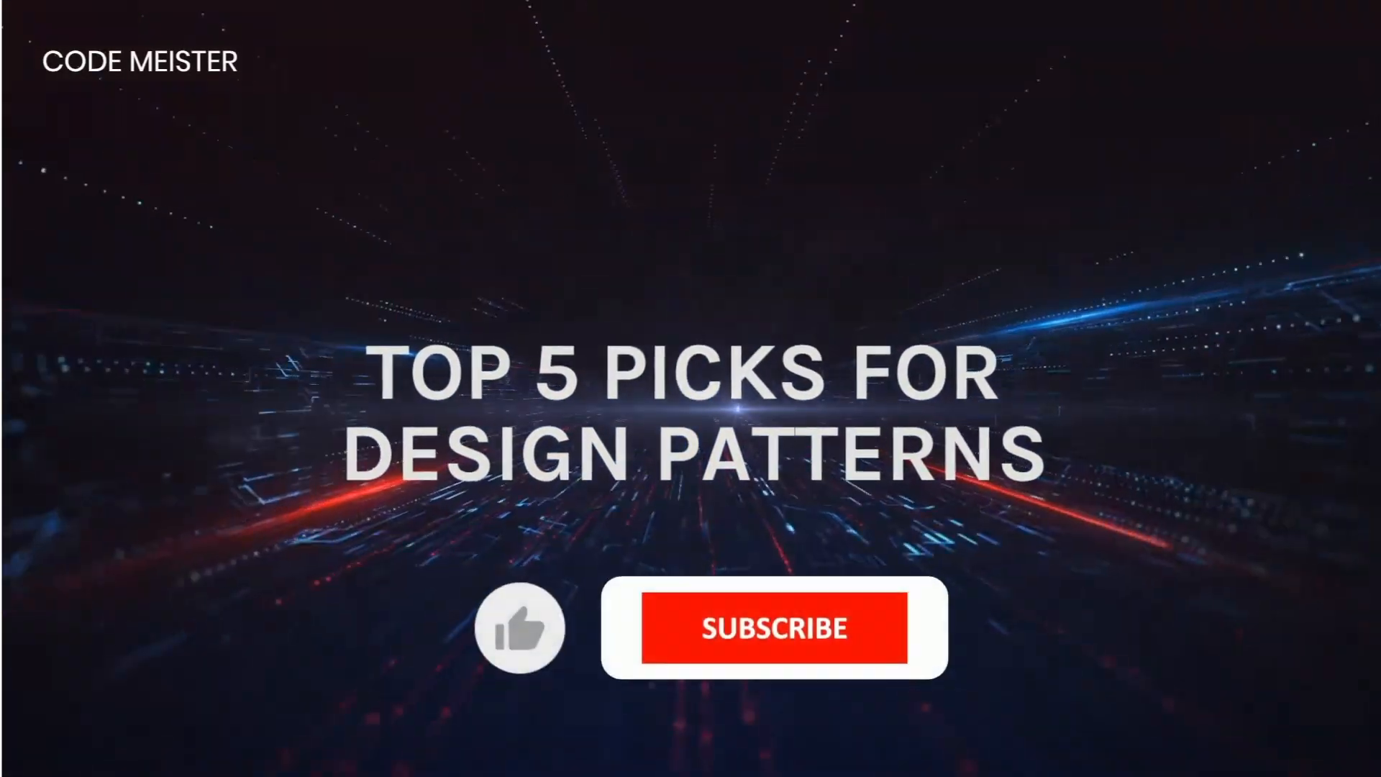
click(772, 646)
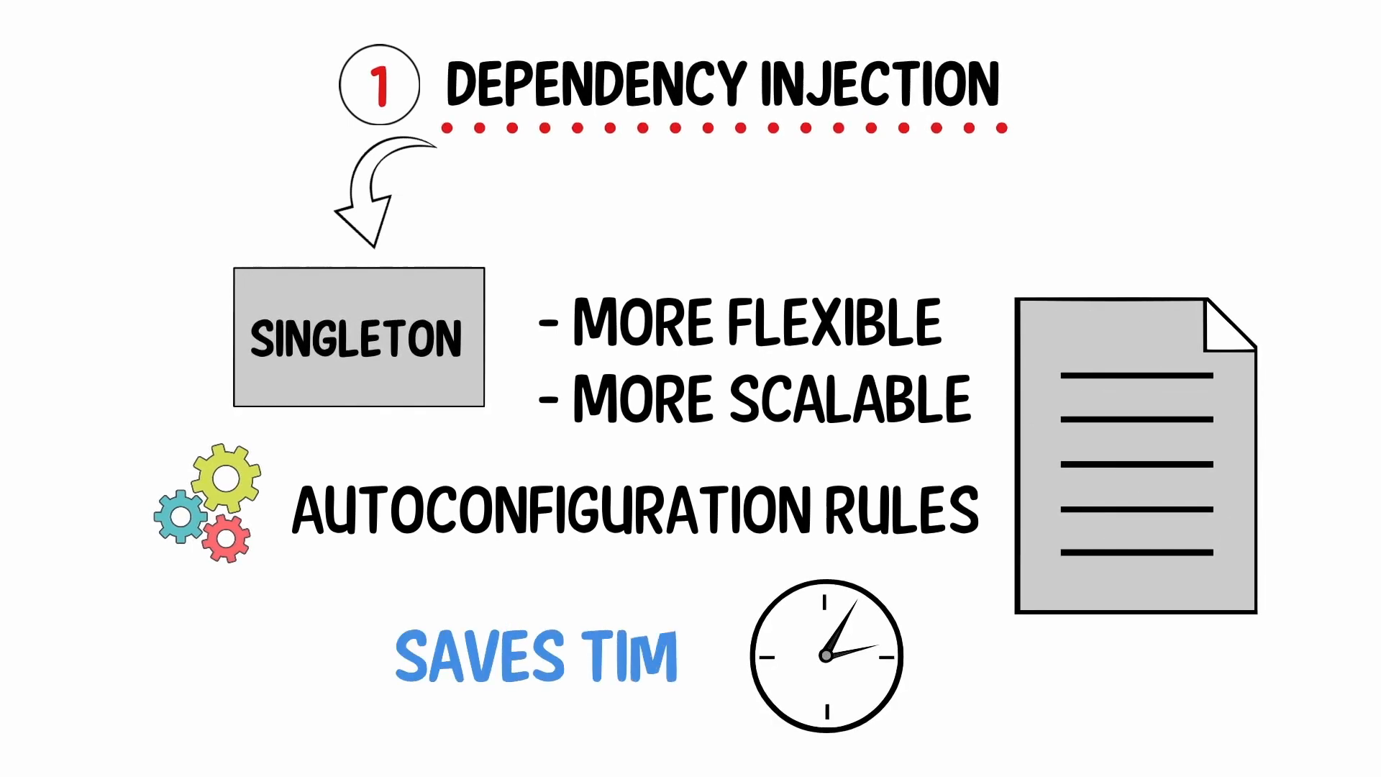
text(E!)
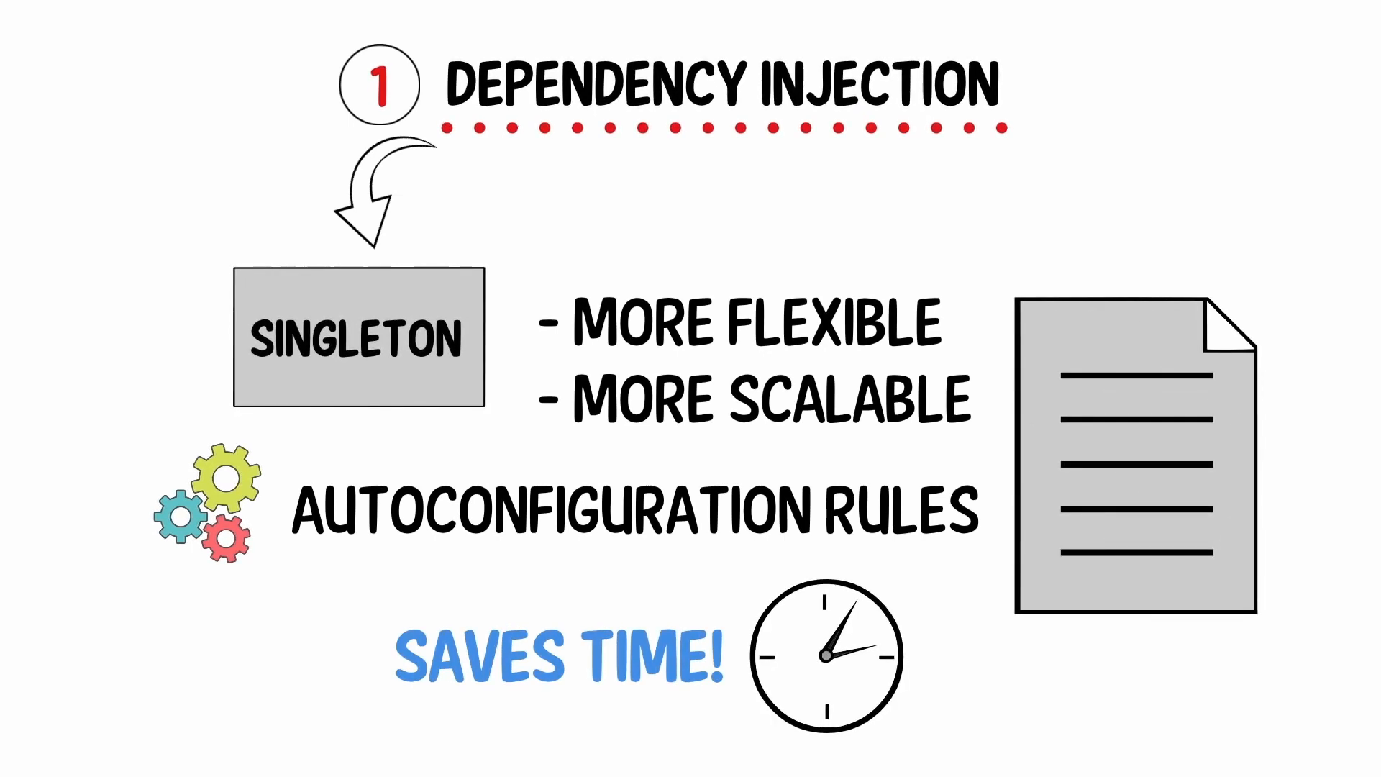